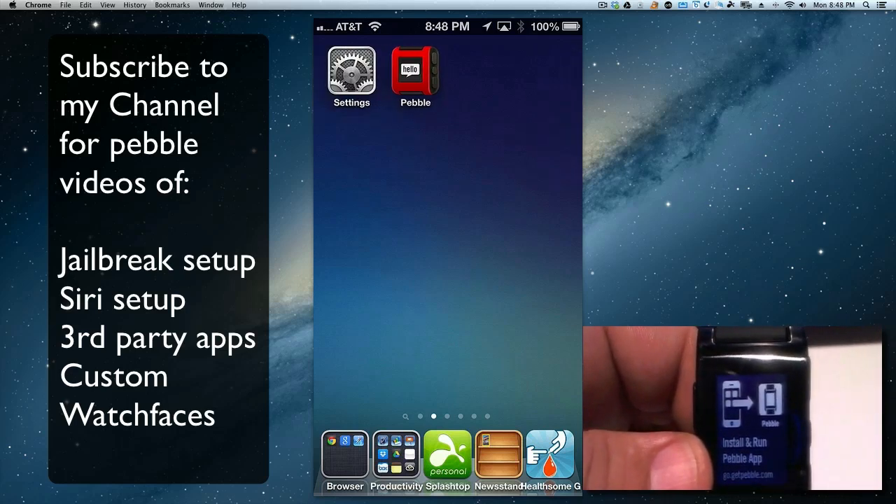
Step: Delete the Pebble app from the Home Screen, leaving only Settings on the page
click(414, 67)
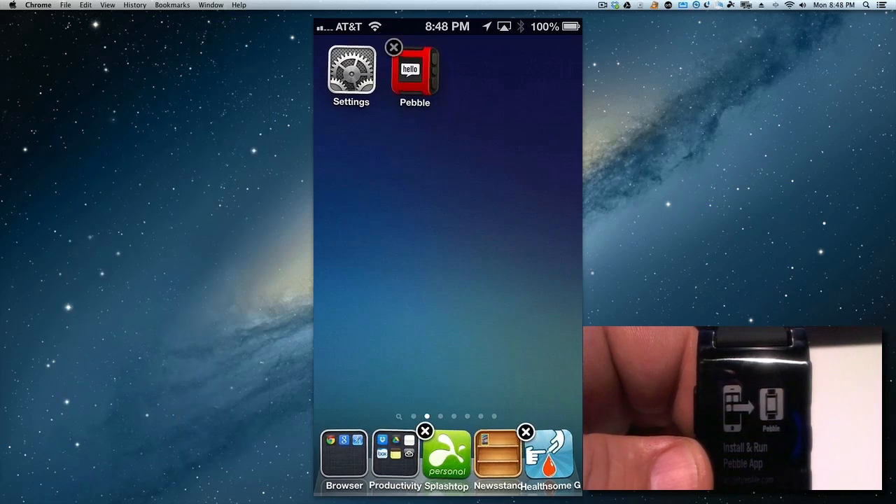
click(392, 47)
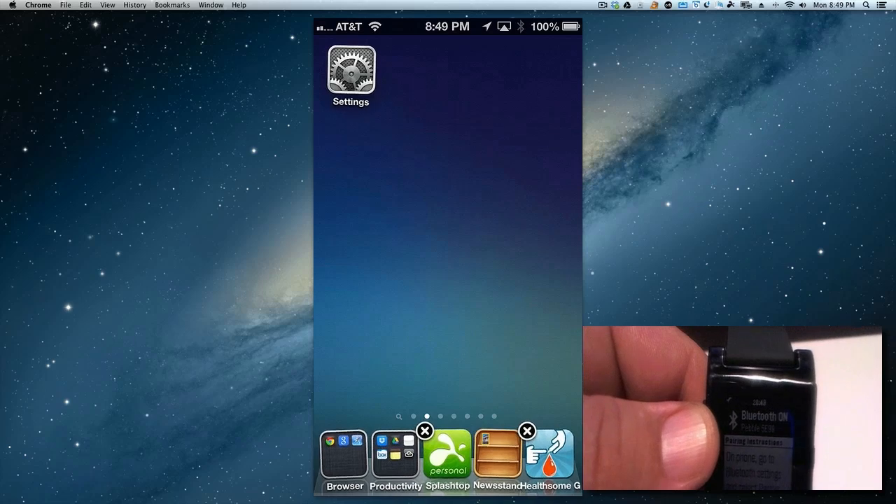
Step: Forget the old Pebble 5E99 device in Bluetooth settings after dismissing the connection error
click(350, 72)
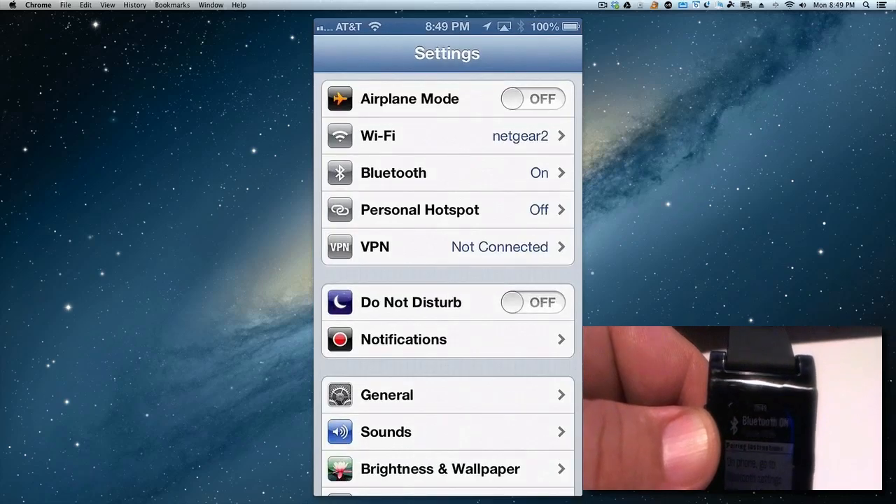
click(447, 172)
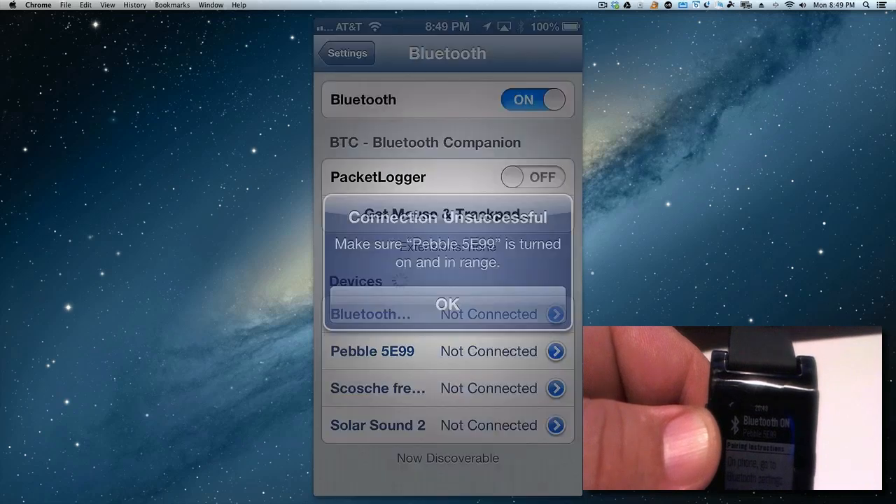
click(447, 303)
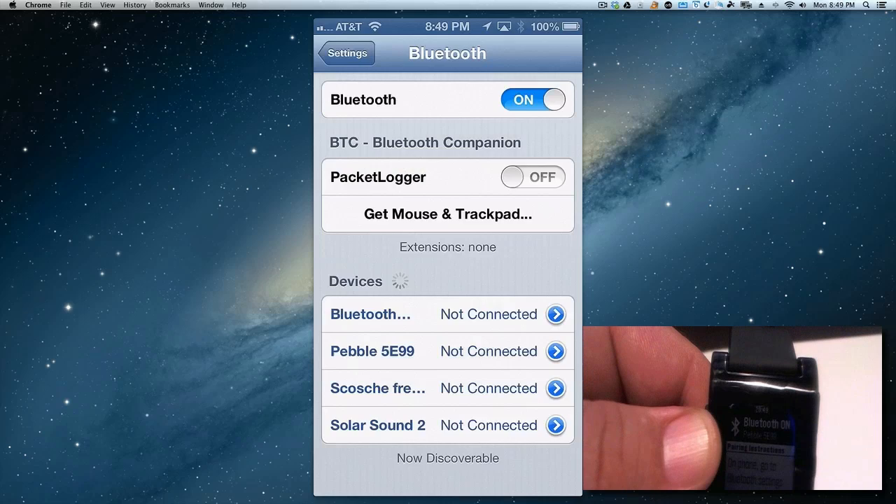
click(555, 350)
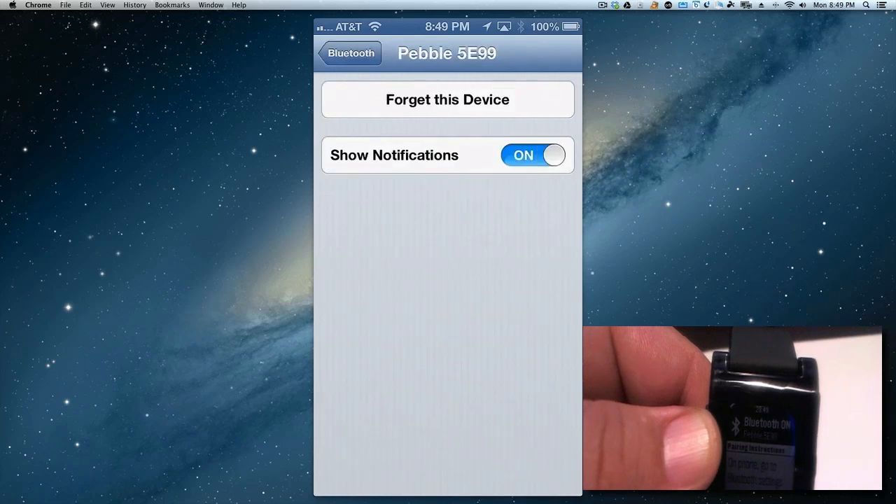
click(447, 99)
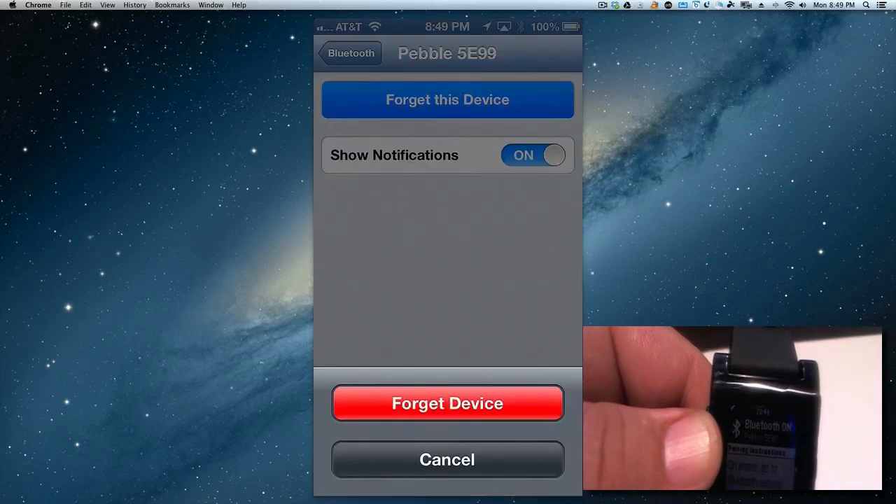
click(447, 404)
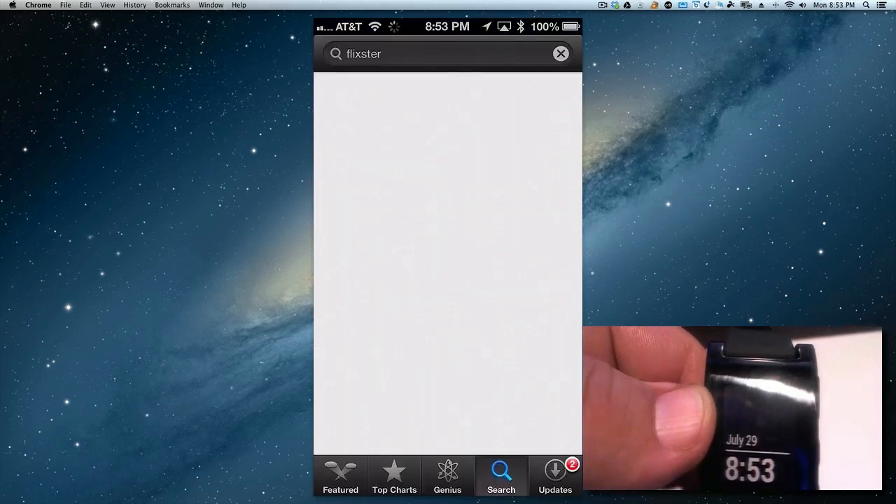
Step: Replace the flixster search with 'pebble', install the free Pebble Smartwatch app, and launch it
click(448, 54)
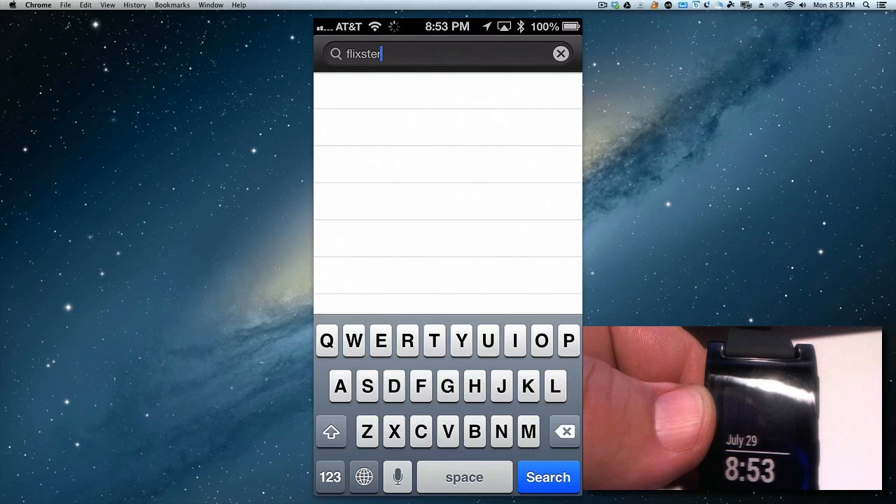
click(559, 53)
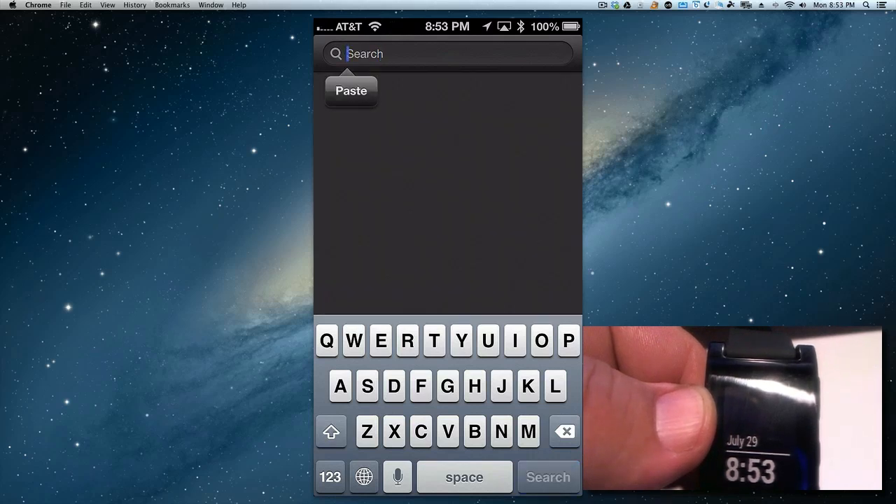
text(pebbl)
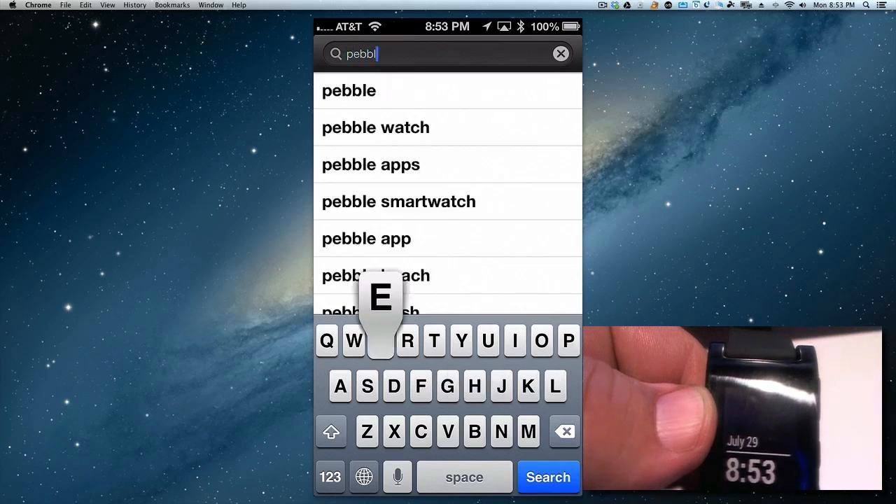
click(547, 476)
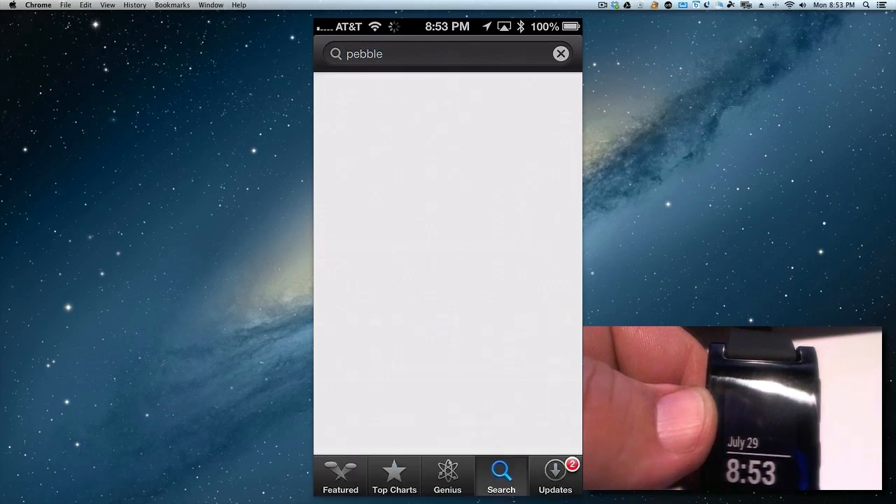
key(Return)
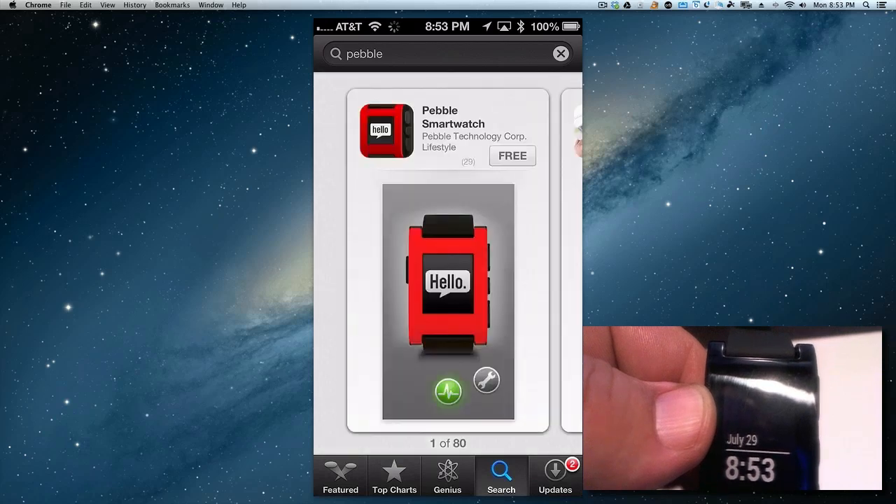
click(513, 155)
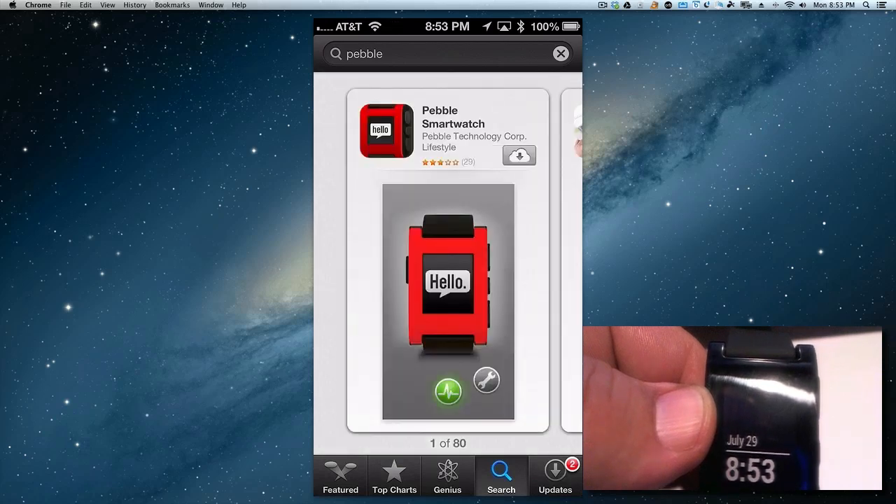
click(519, 155)
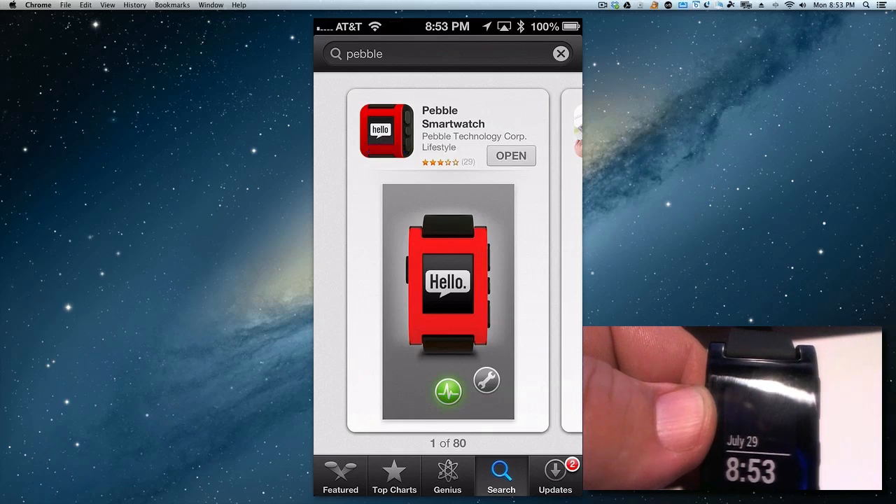
click(448, 301)
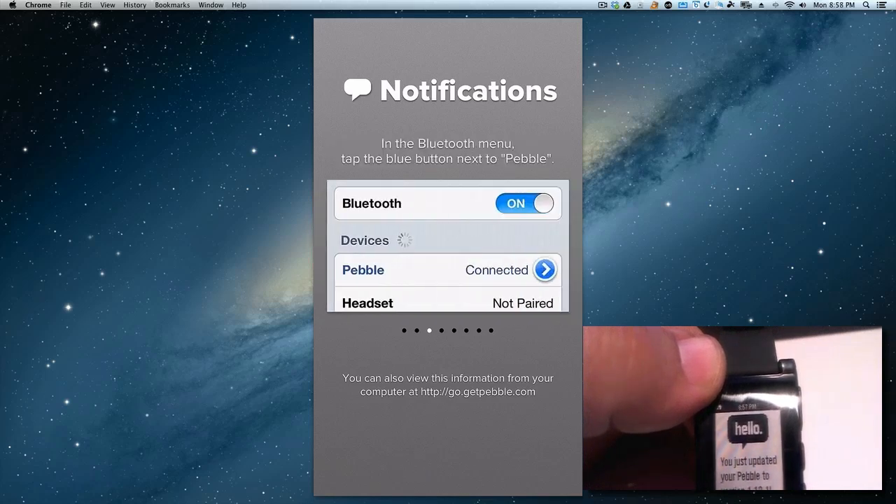
Step: Go from the Pebble app to Pebble's entry in Settings' Notifications list
click(544, 270)
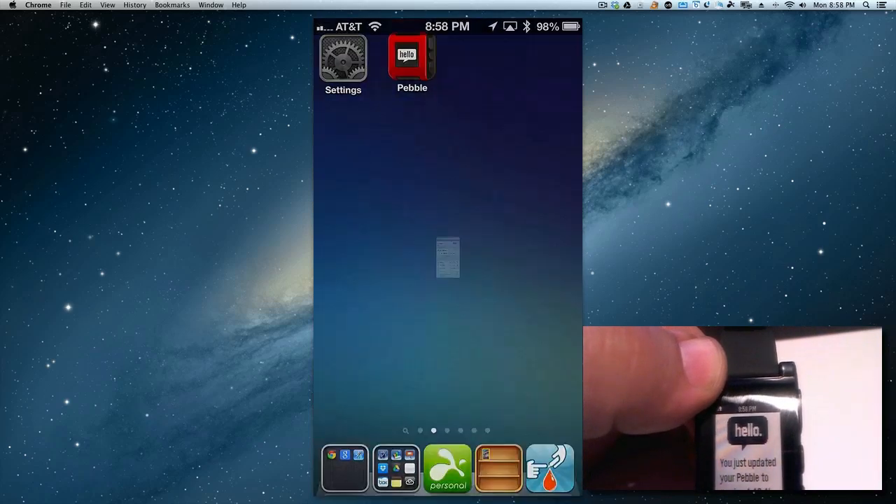
click(342, 60)
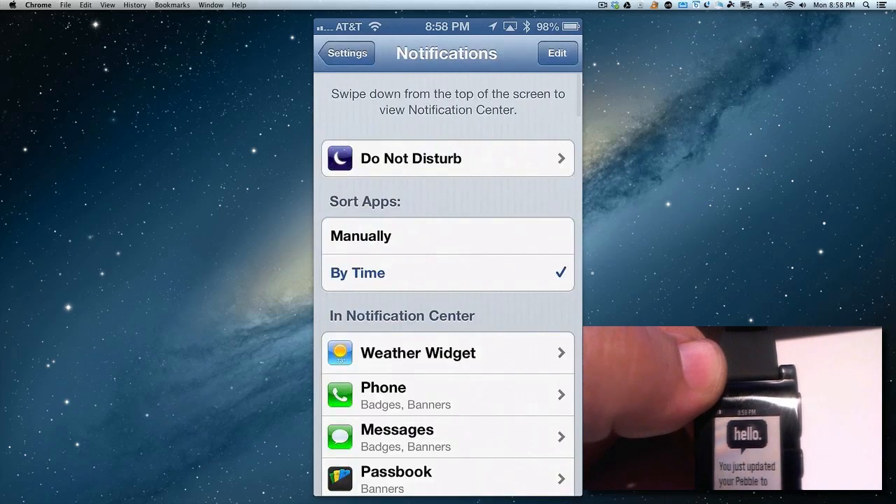
scroll(down, 3)
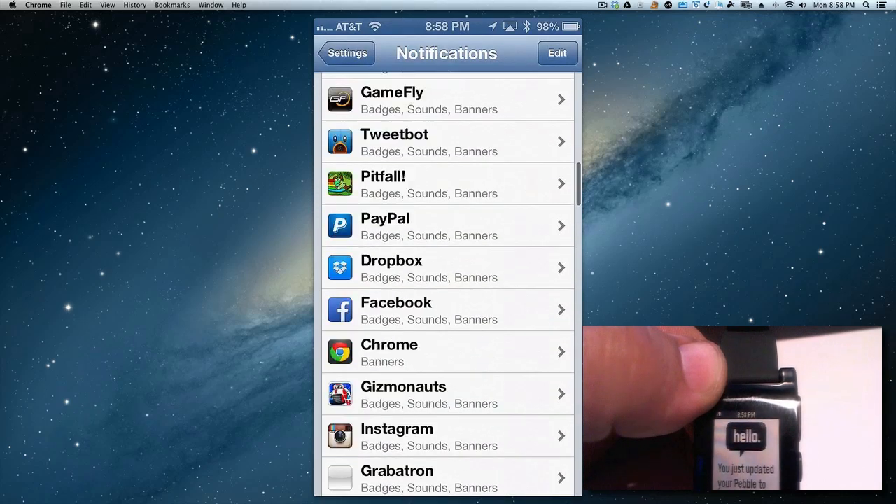
scroll(down, 3)
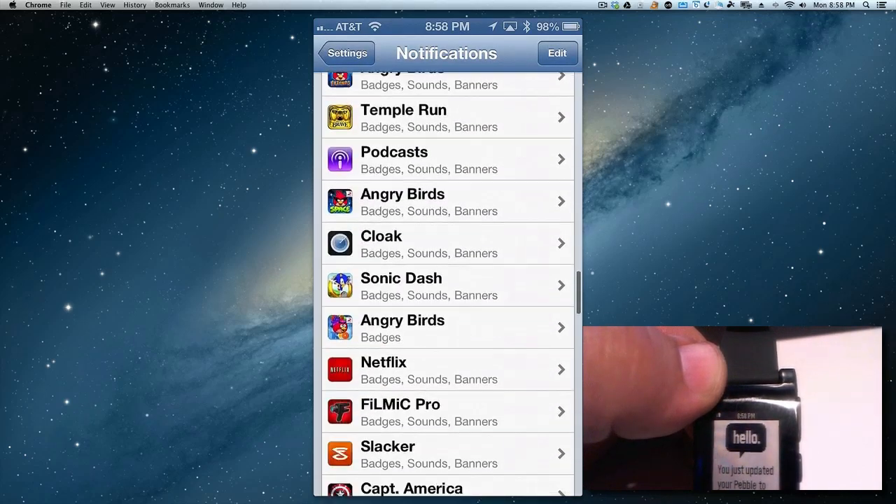
scroll(down, 3)
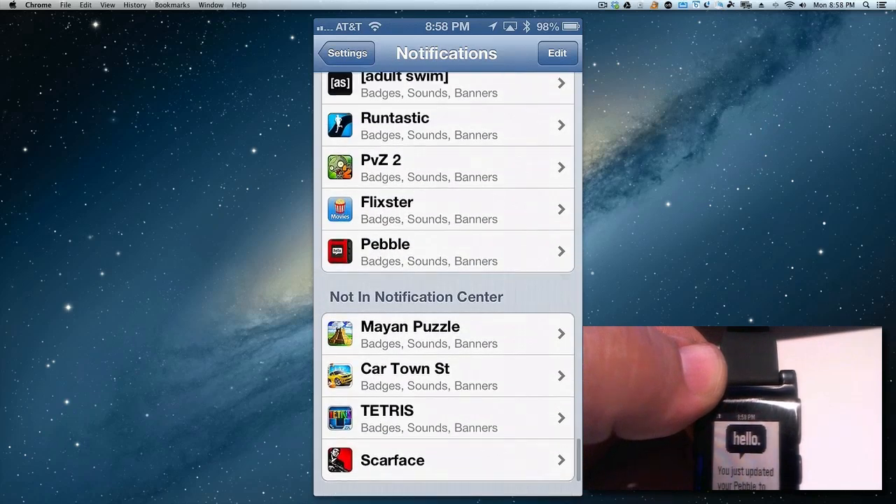
click(448, 251)
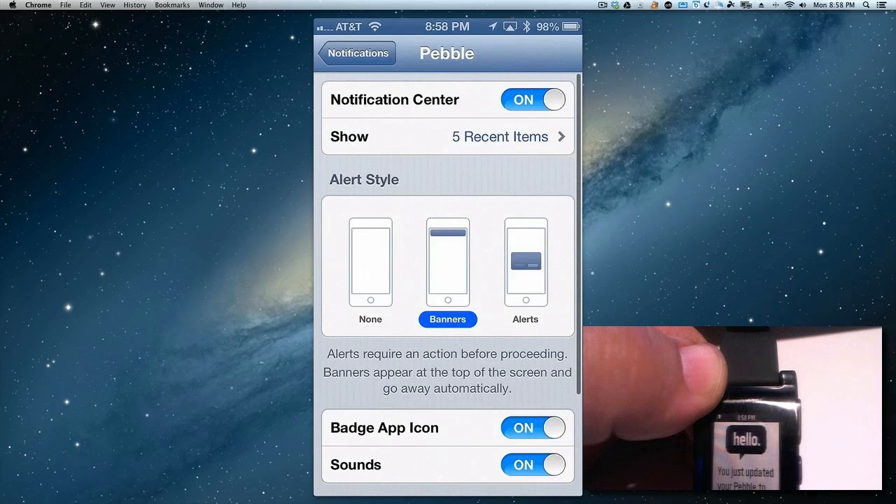
Step: Toggle Pebble's Notification Center off and on, confirm View over Bluetooth, and go back
click(532, 99)
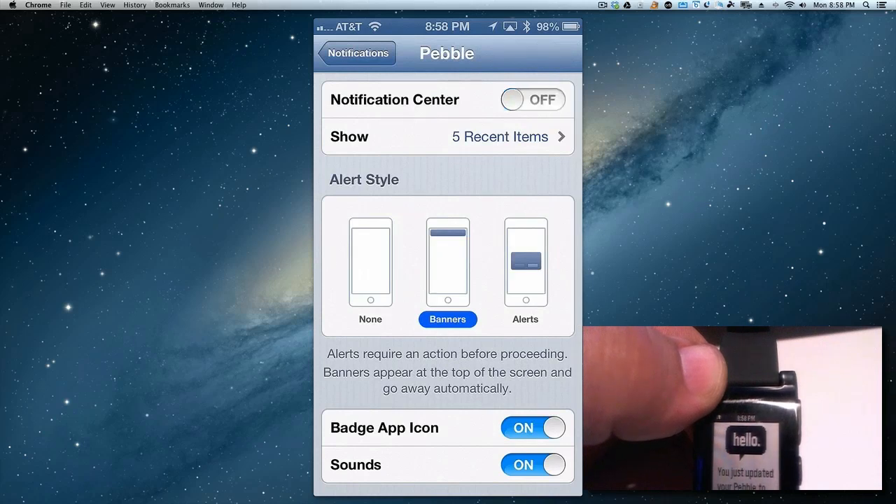
click(531, 98)
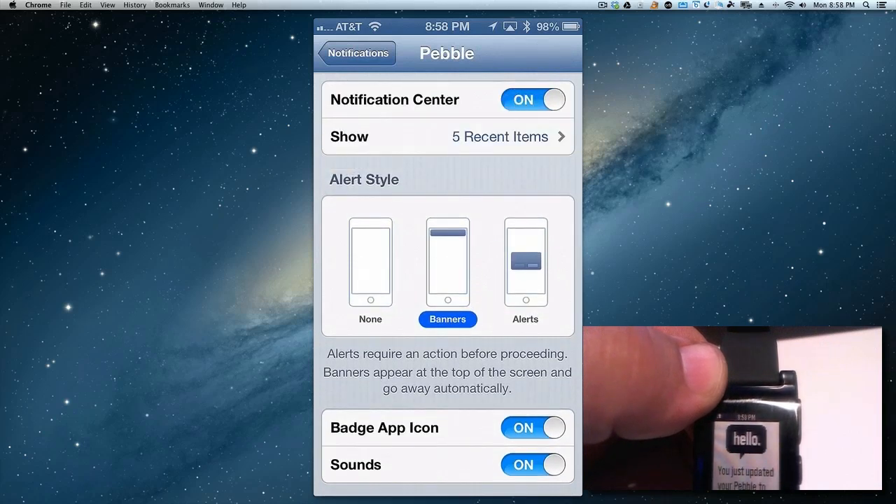
scroll(down, 3)
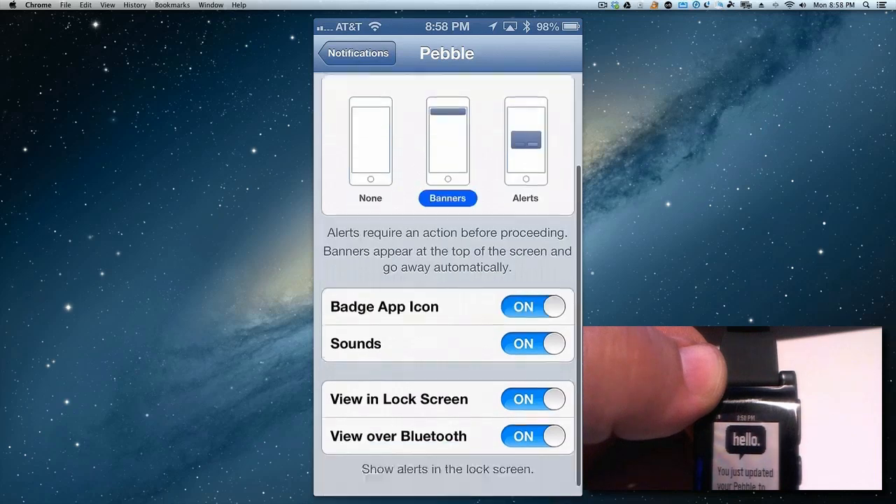
click(357, 53)
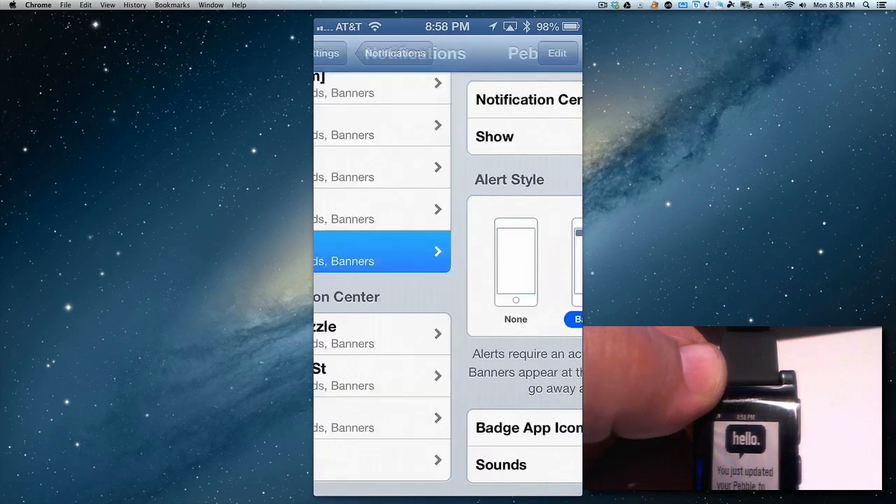
click(346, 53)
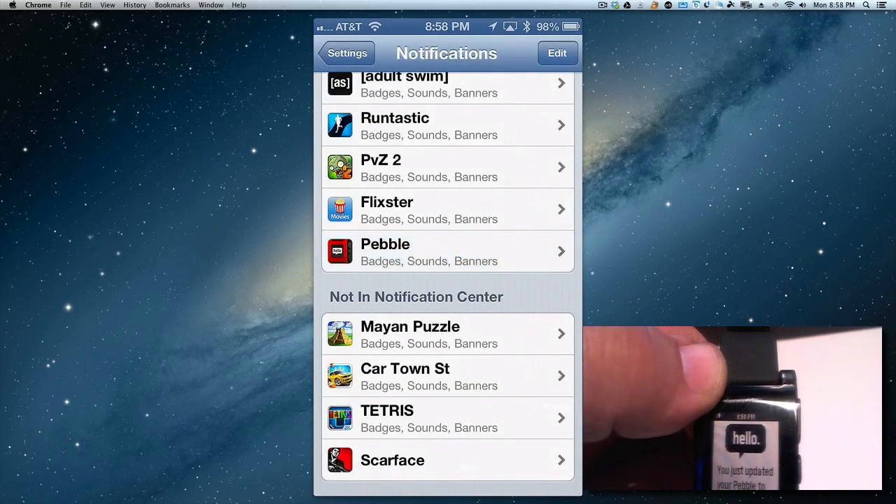
click(447, 168)
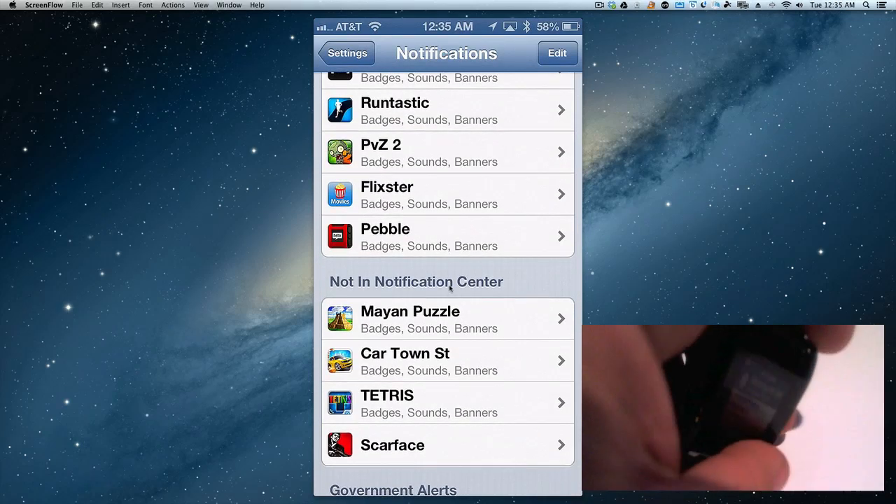
Step: Switch Show Notifications on for the Pebble 5E99 watch in Bluetooth settings
click(346, 53)
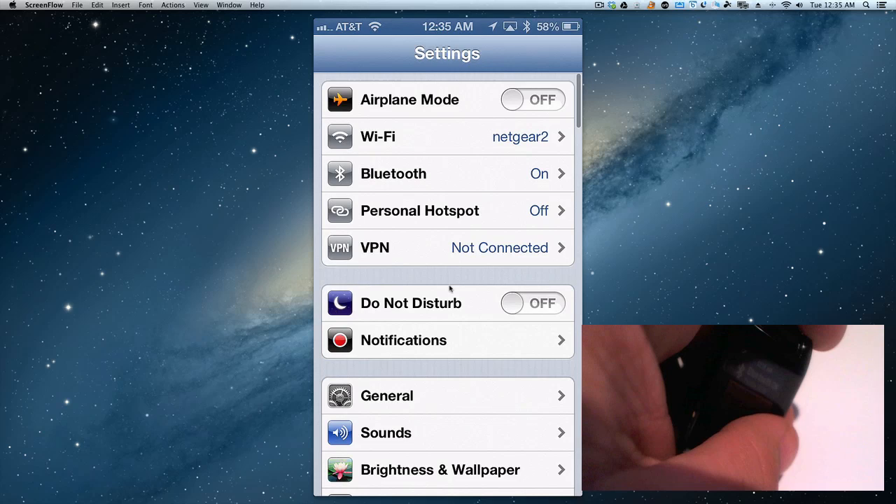
click(446, 173)
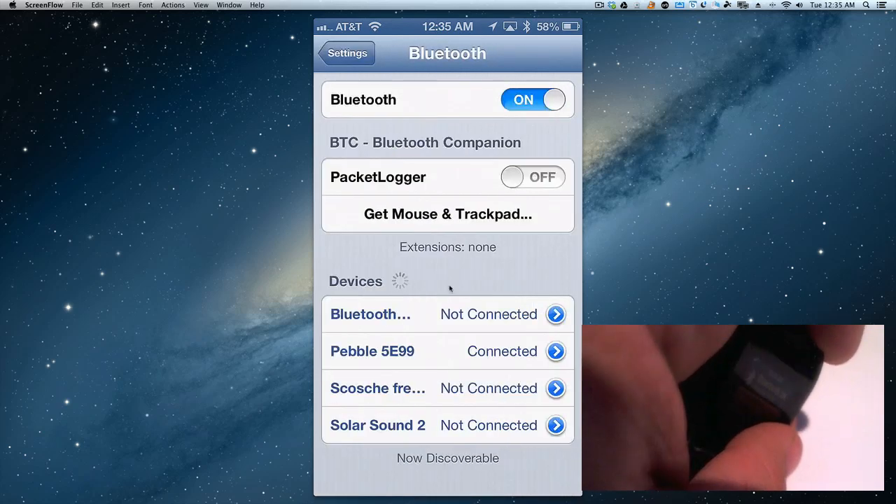
click(555, 350)
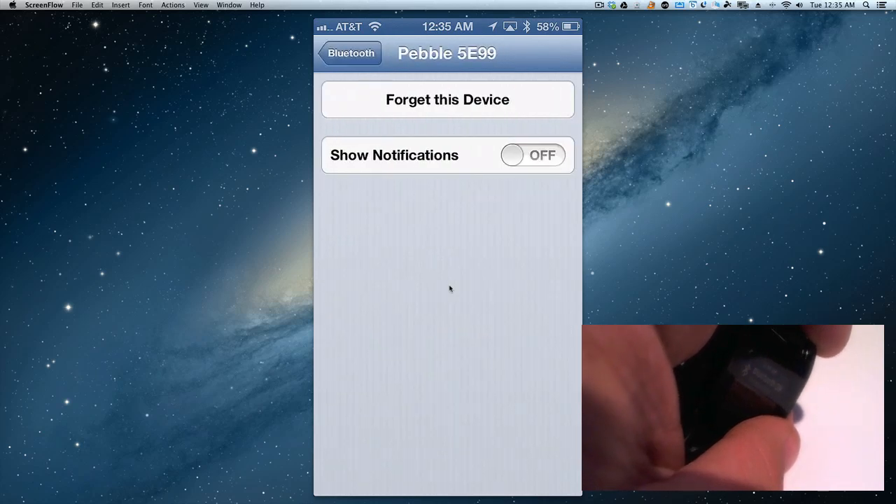
click(532, 155)
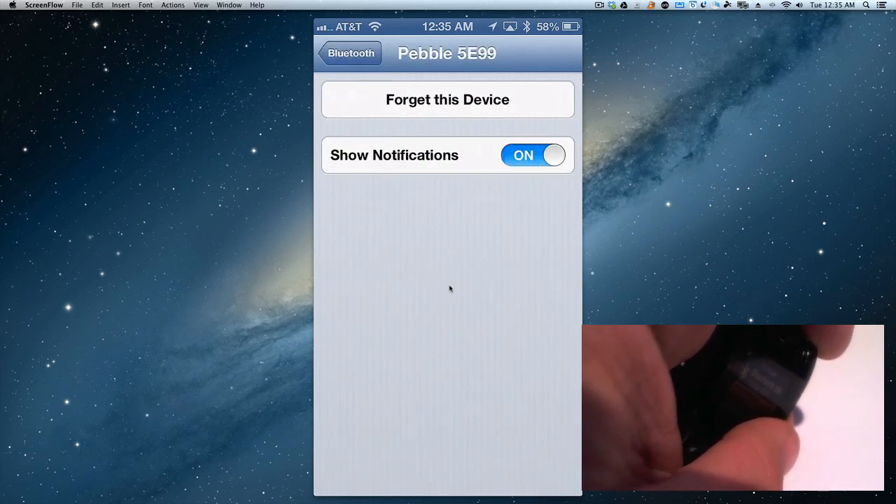
click(350, 53)
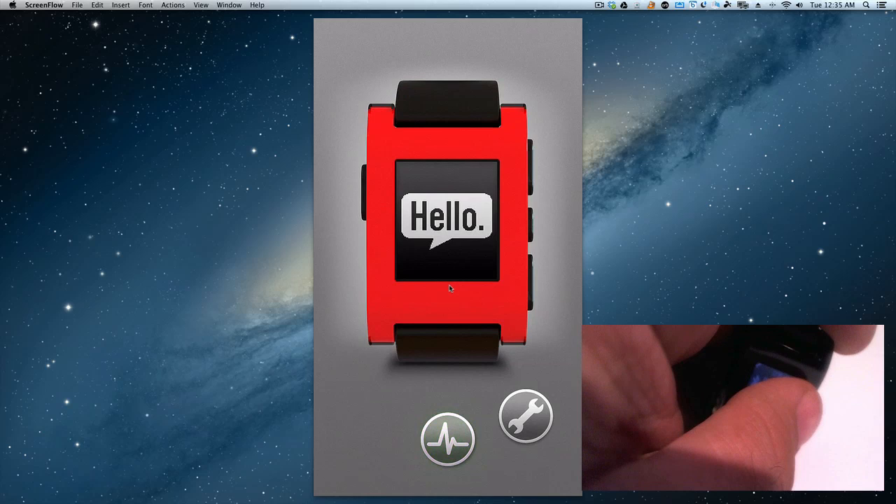
Step: View the Pebble app's Status page showing Pebble 5E99 as Connected, scrolling toward Demo Time
click(447, 440)
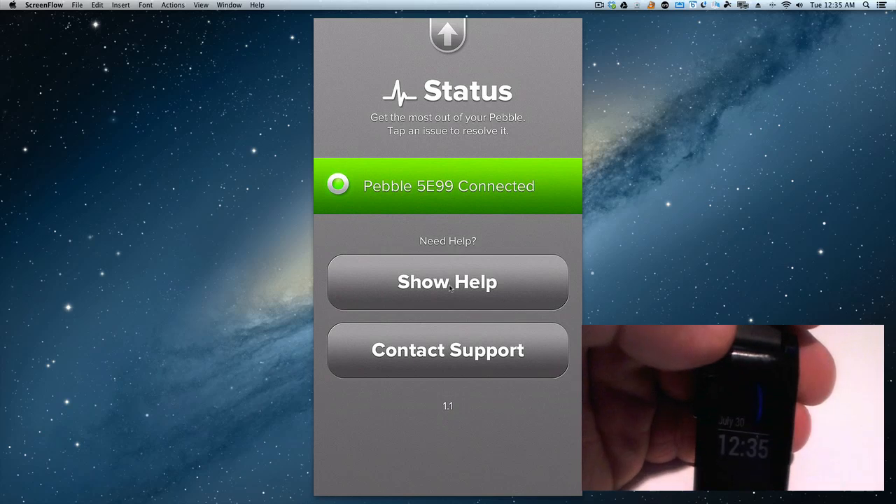
scroll(down, 3)
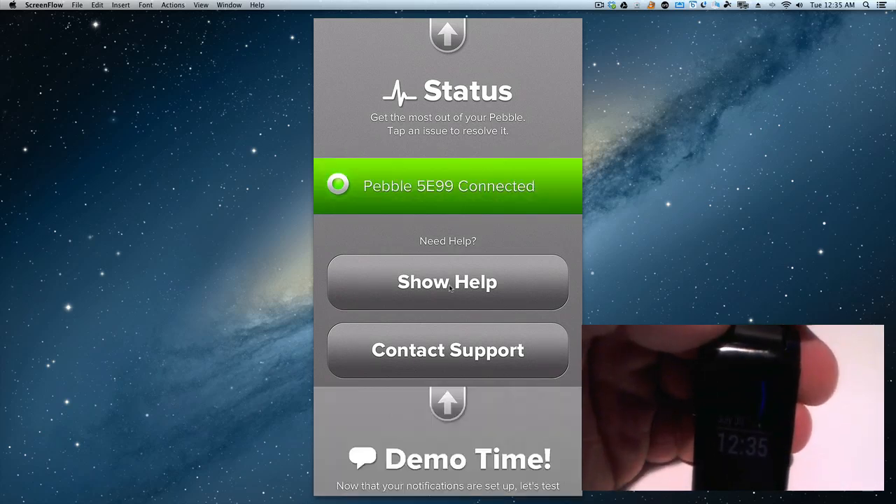
scroll(down, 3)
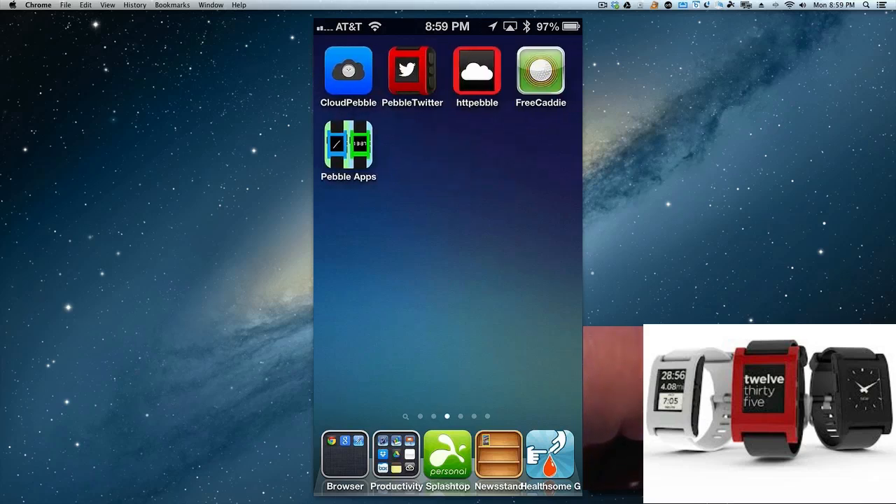
Step: Swipe through Home Screen pages showing Smartwatch+, PebbleActivator, IFTTT and Watchface apps
scroll(left, 3)
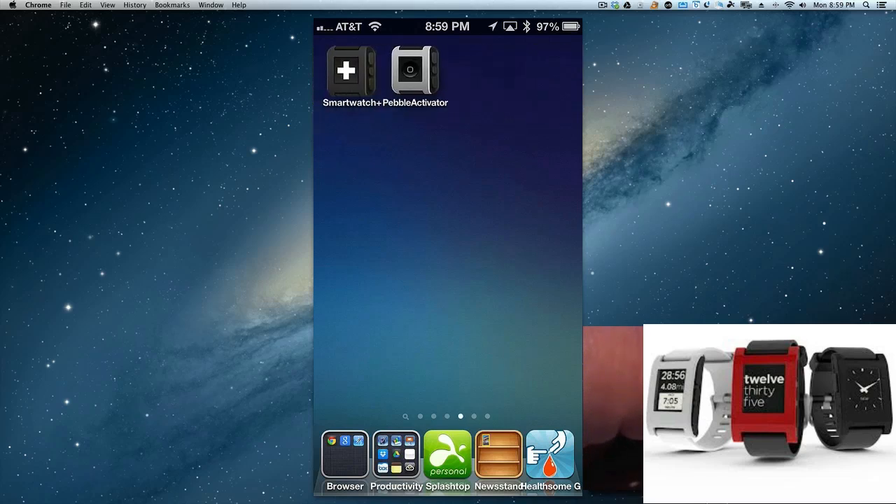
scroll(left, 3)
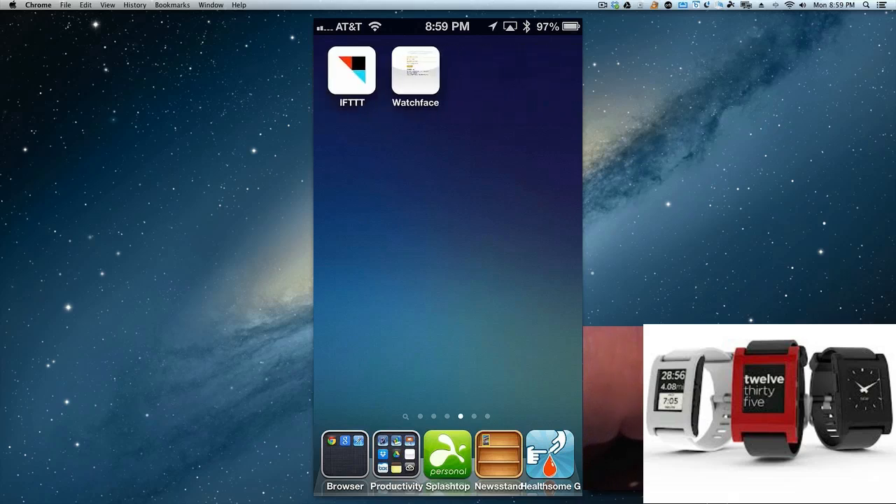